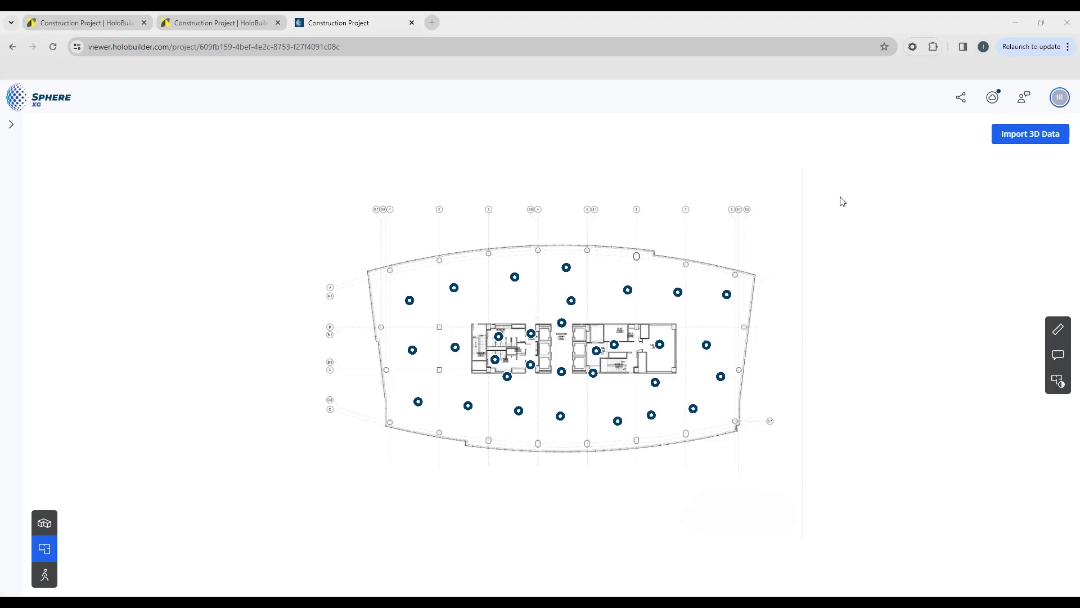
pyautogui.moveTo(82, 487)
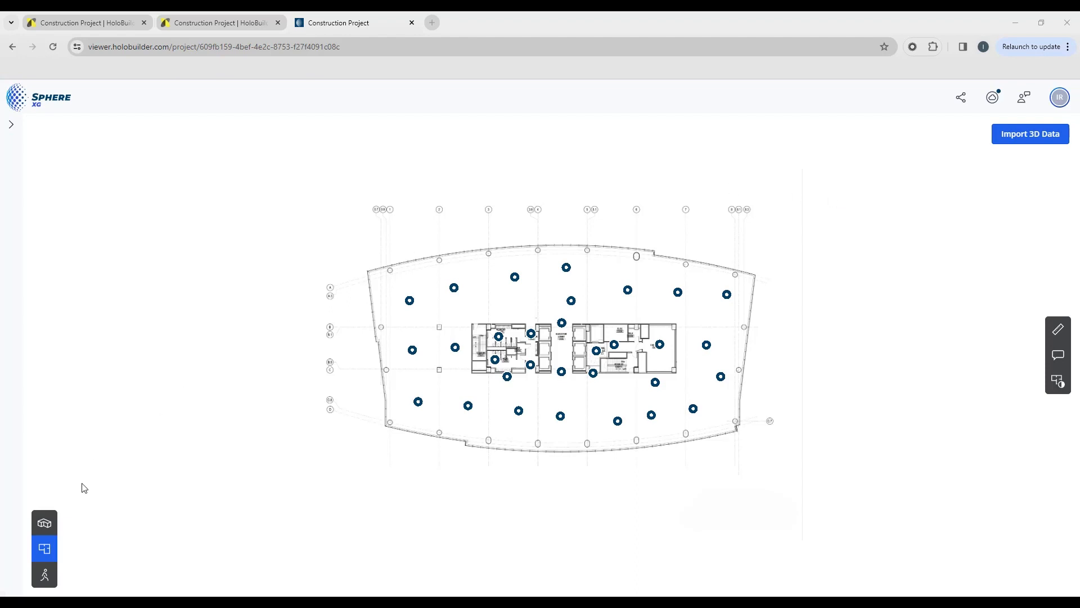
pyautogui.moveTo(44, 523)
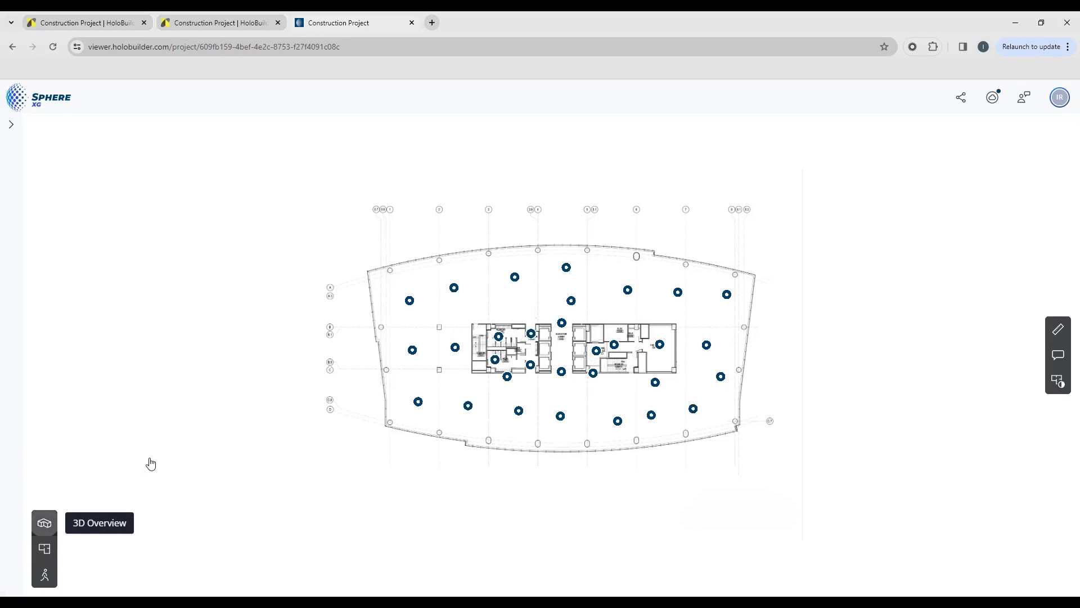
# Switch to the 3D Overview and orbit the 12/15/2022 floor point cloud
pyautogui.click(44, 522)
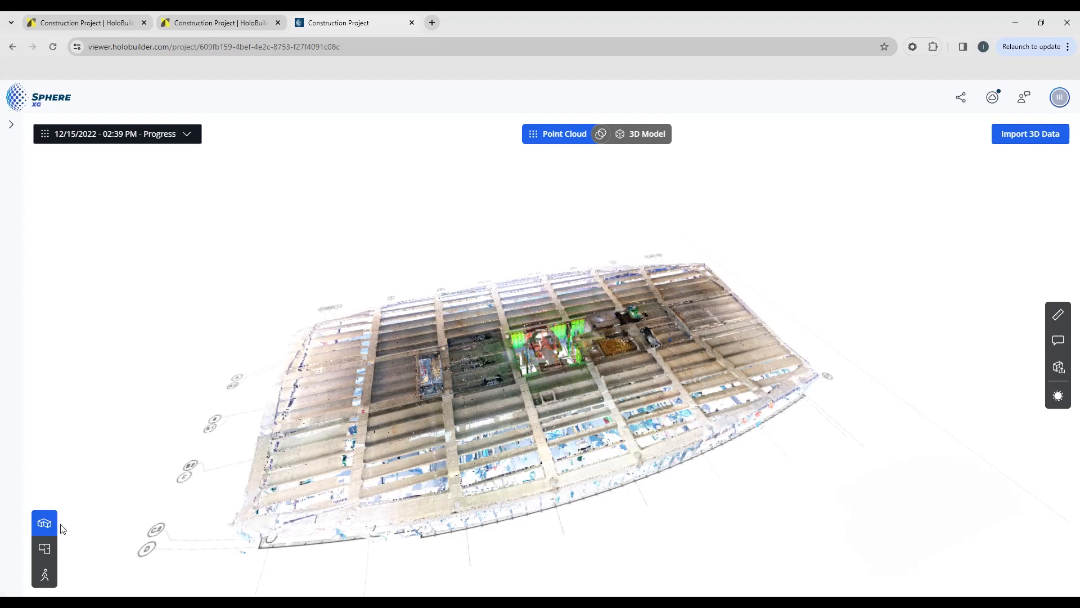
pyautogui.moveTo(720, 321)
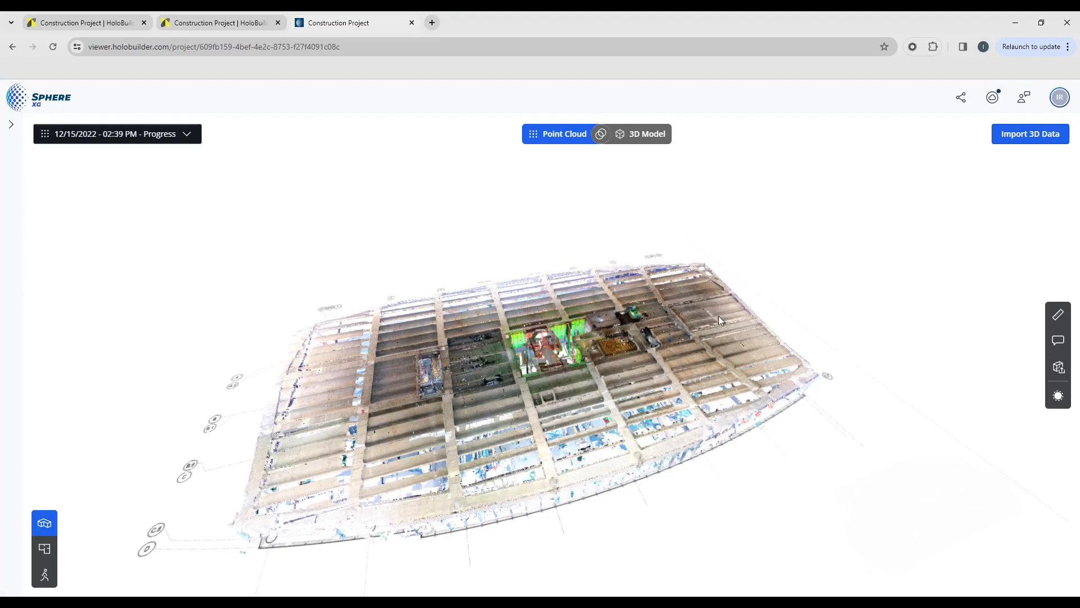
pyautogui.moveTo(719, 320); pyautogui.dragTo(559, 564)
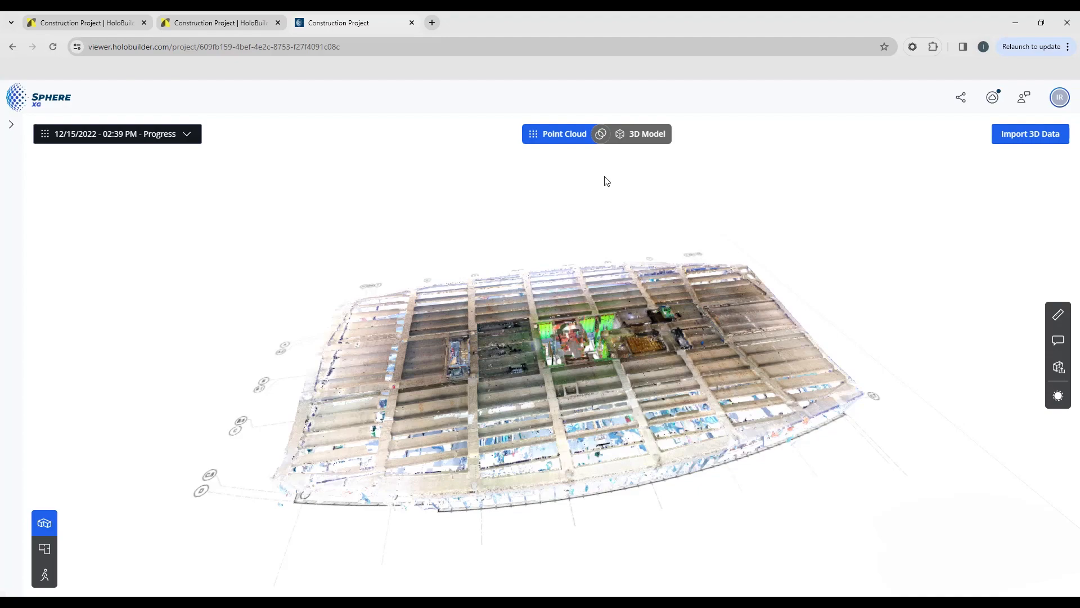
# Overlay the building's 3D design model on the point cloud and orbit to view its facade
pyautogui.click(646, 134)
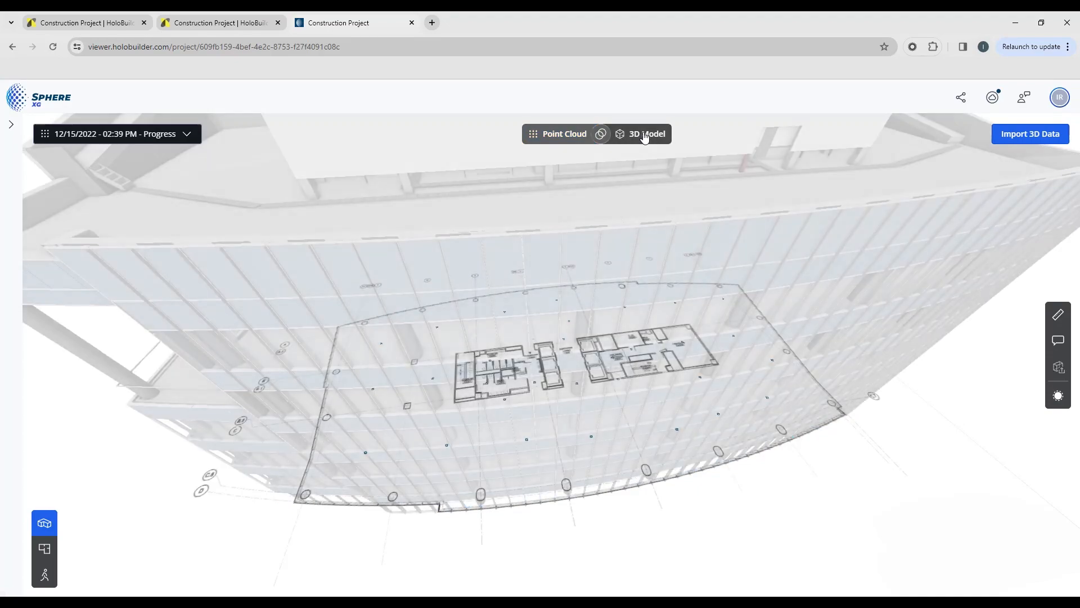
pyautogui.click(646, 134)
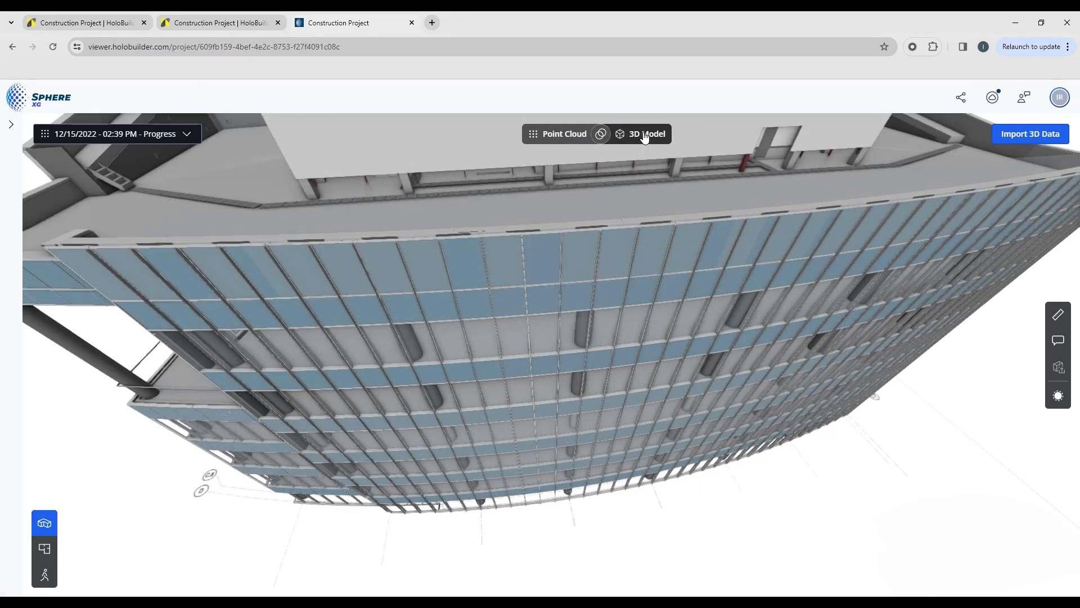
pyautogui.click(645, 134)
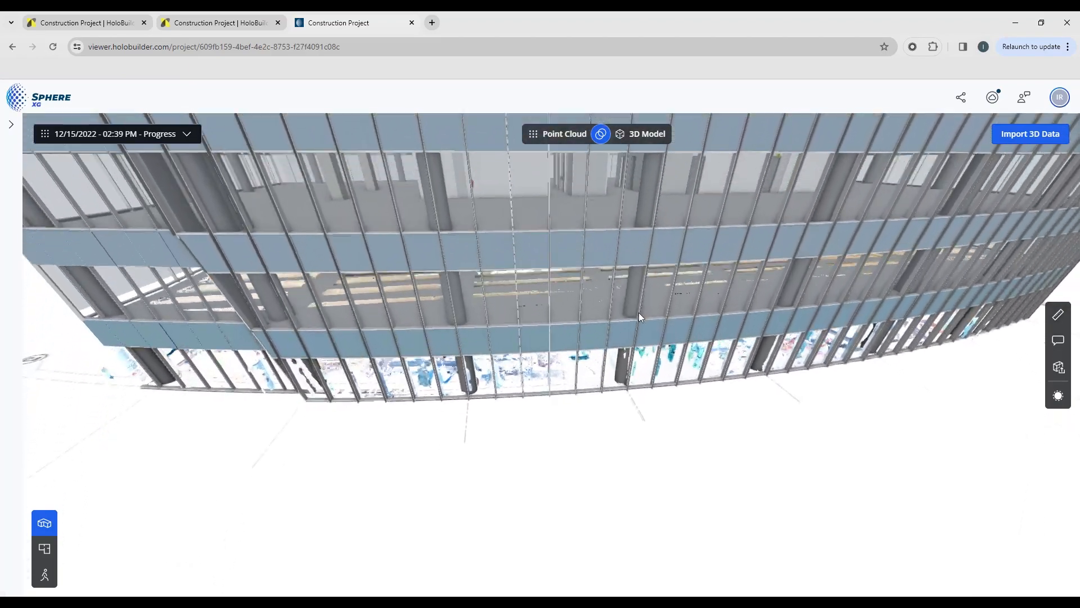
pyautogui.moveTo(639, 317); pyautogui.dragTo(306, 202)
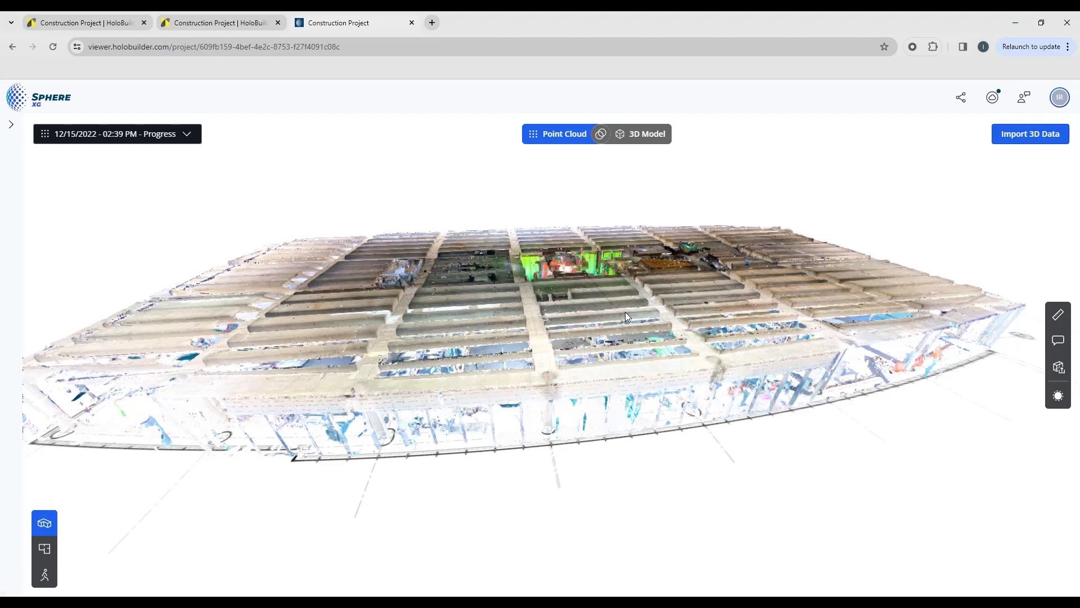
pyautogui.moveTo(458, 361)
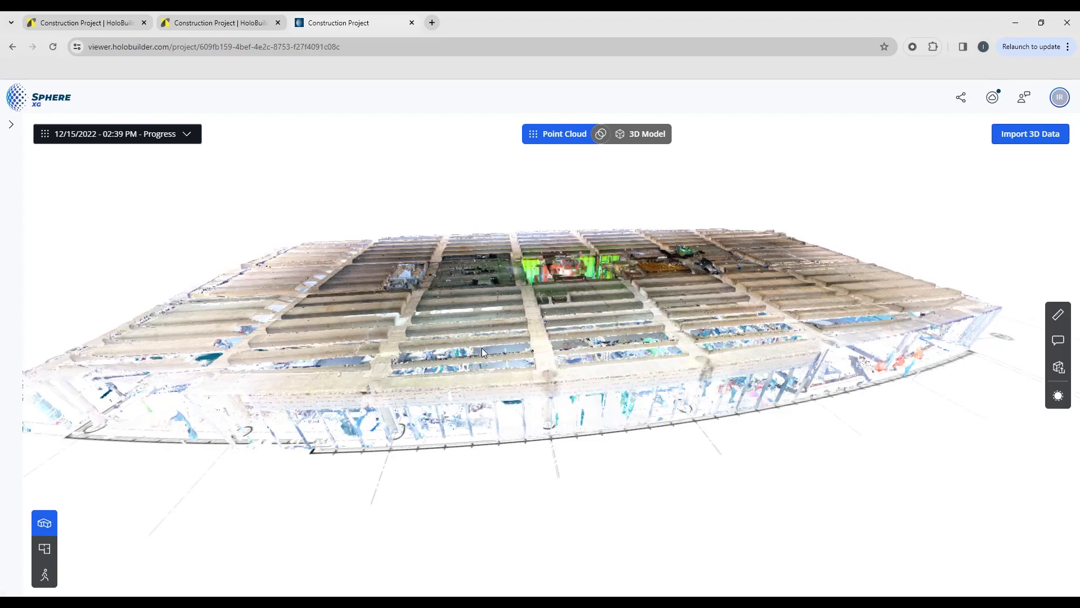
# Orbit the point cloud alone to view the whole scanned floor from several sides
pyautogui.scroll(-3)
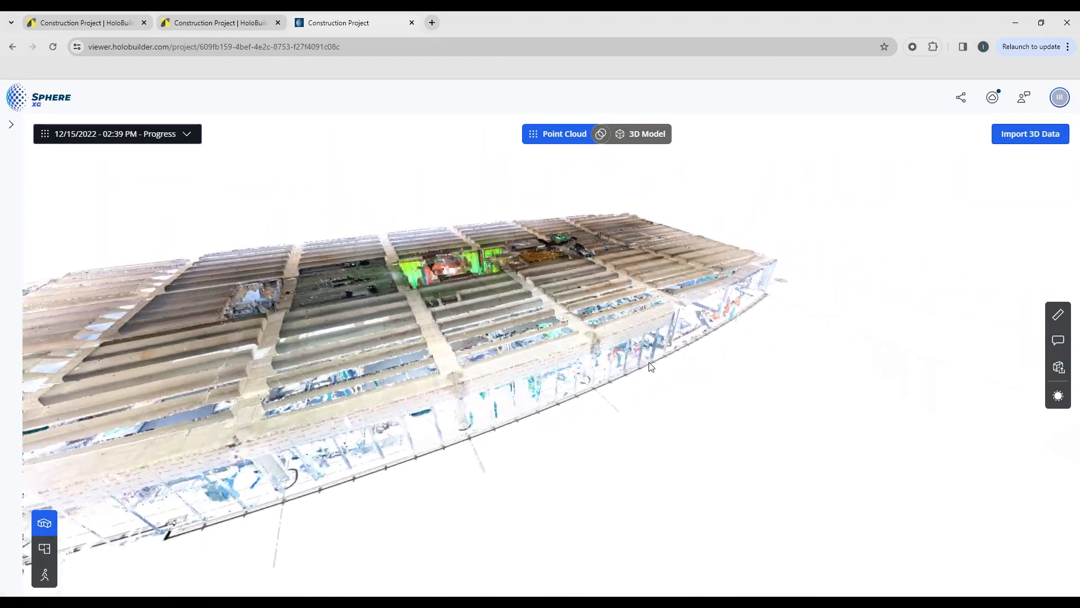
pyautogui.moveTo(648, 364); pyautogui.dragTo(568, 226)
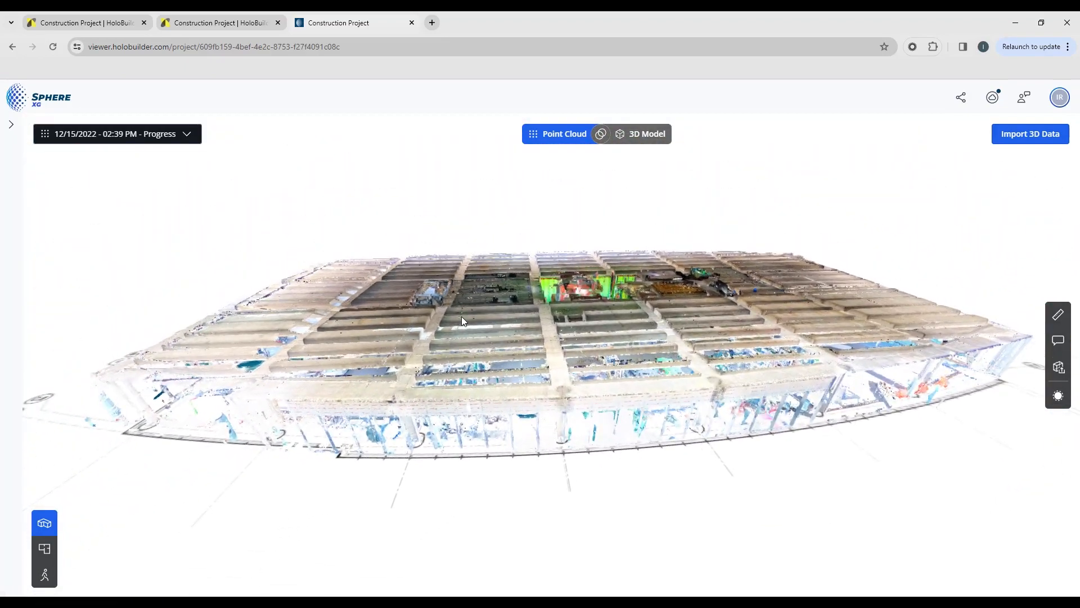
pyautogui.moveTo(462, 320); pyautogui.dragTo(441, 283)
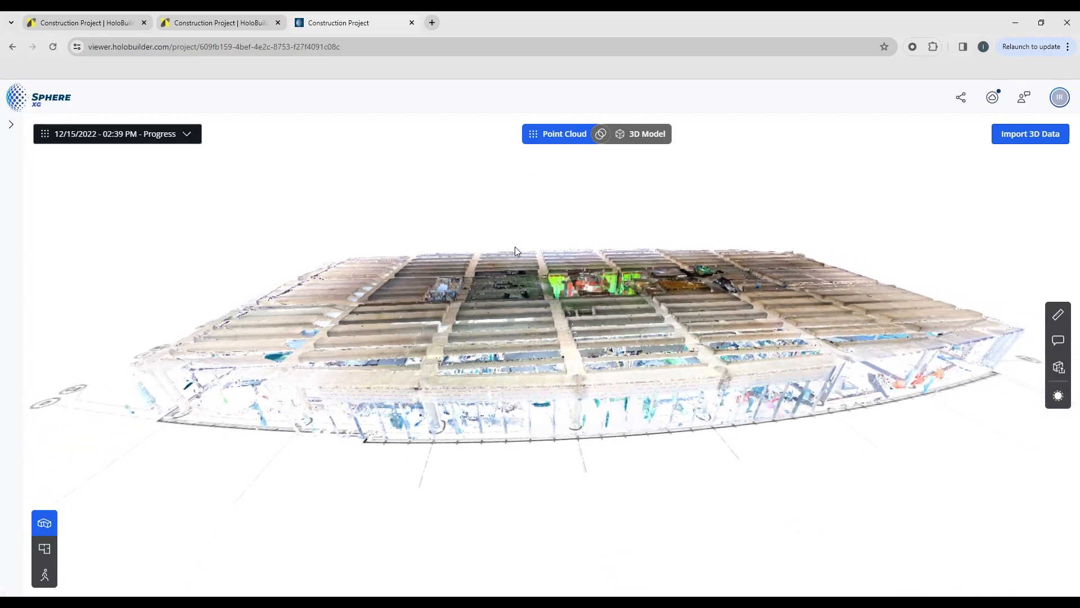
pyautogui.moveTo(516, 251); pyautogui.dragTo(584, 381)
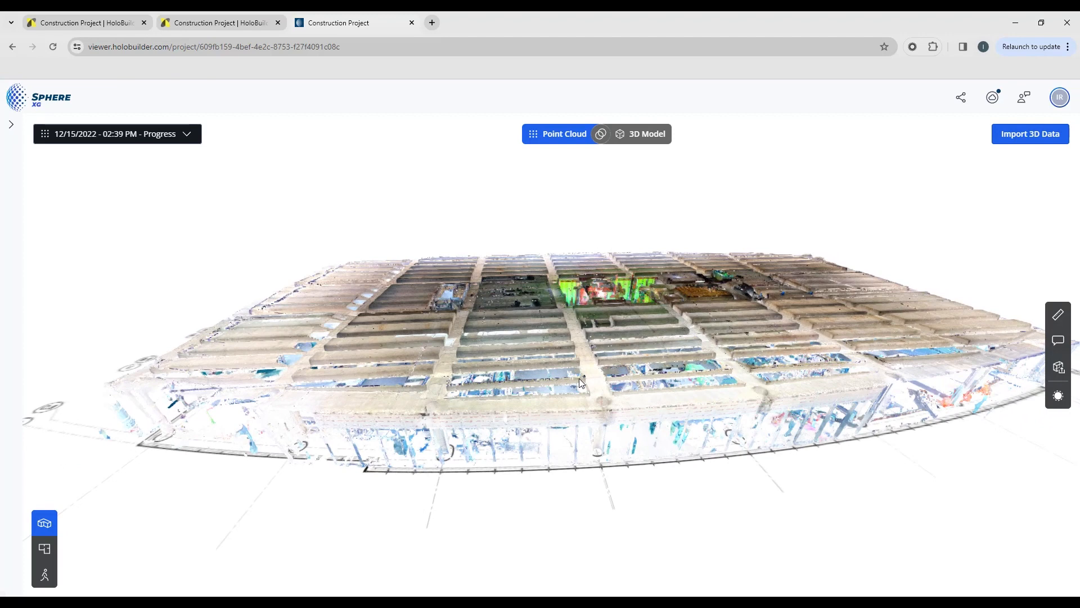
pyautogui.moveTo(609, 386)
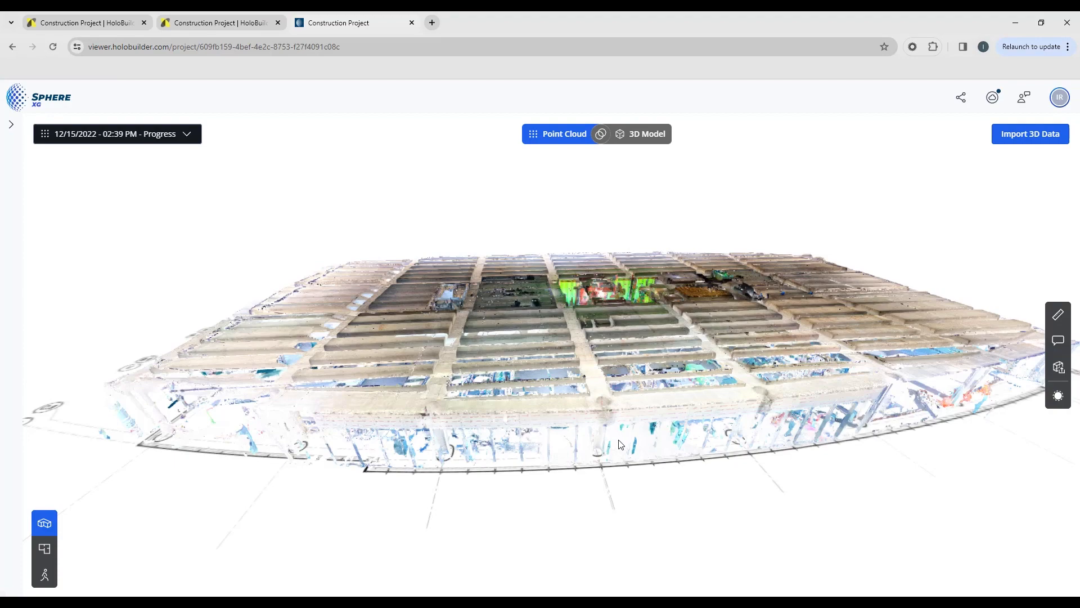
pyautogui.moveTo(616, 462)
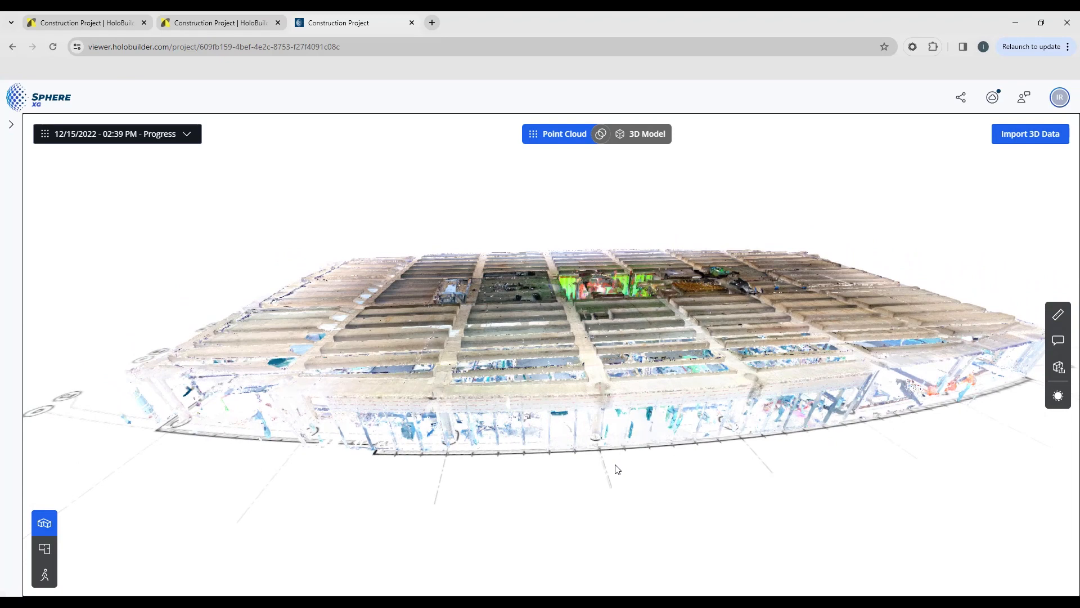
pyautogui.moveTo(637, 407)
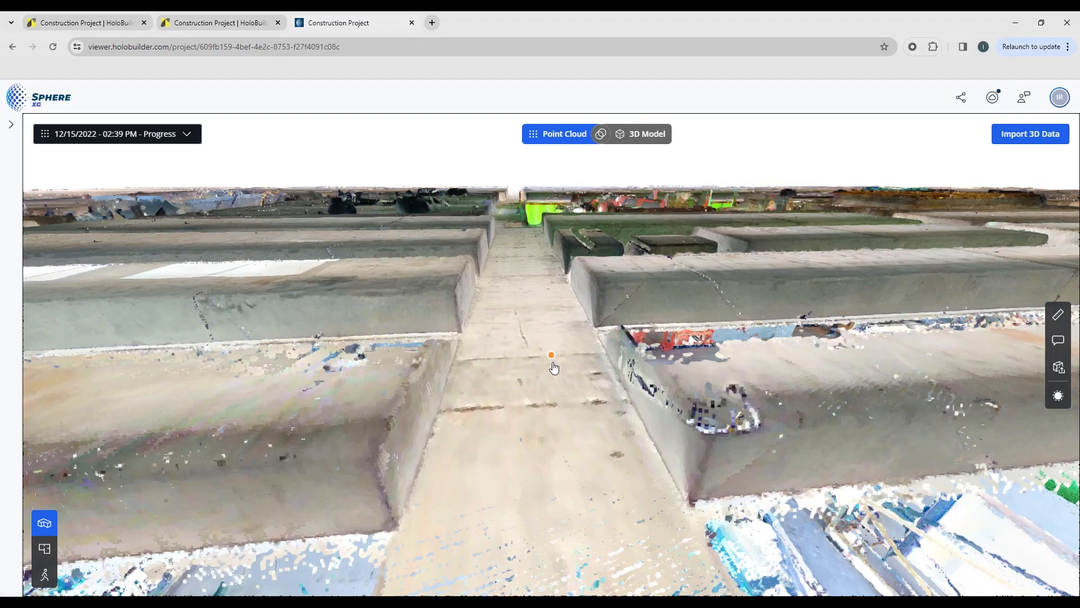
# Move the camera down from the overview to eye level on the floor slab
pyautogui.moveTo(555, 367); pyautogui.dragTo(579, 441)
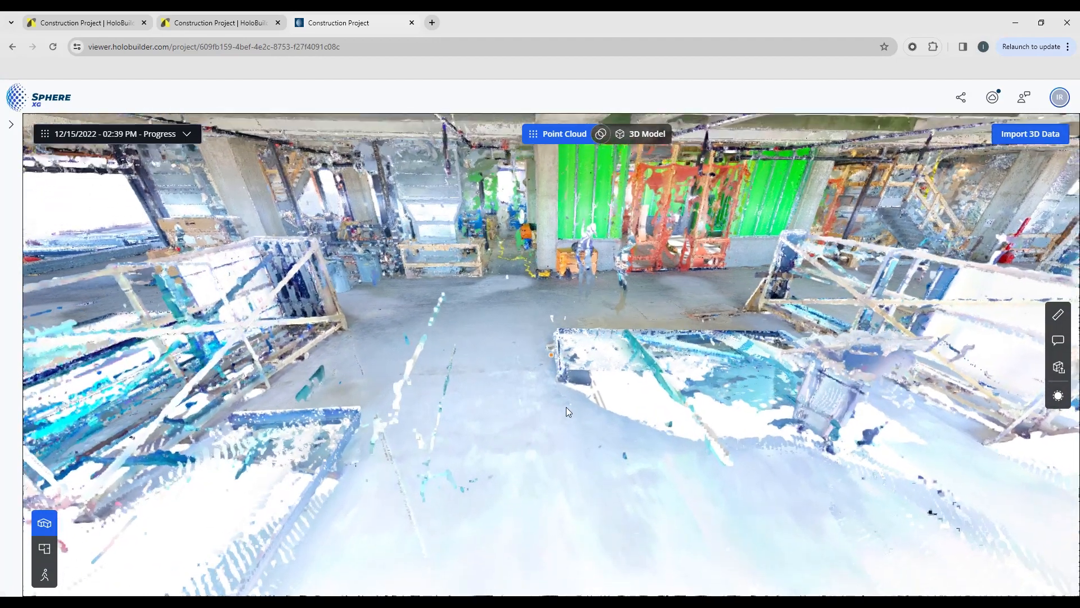
# Turn the view around the interior past ceiling beams, green walls, piping, crates and the corridor
pyautogui.moveTo(568, 412); pyautogui.dragTo(634, 373)
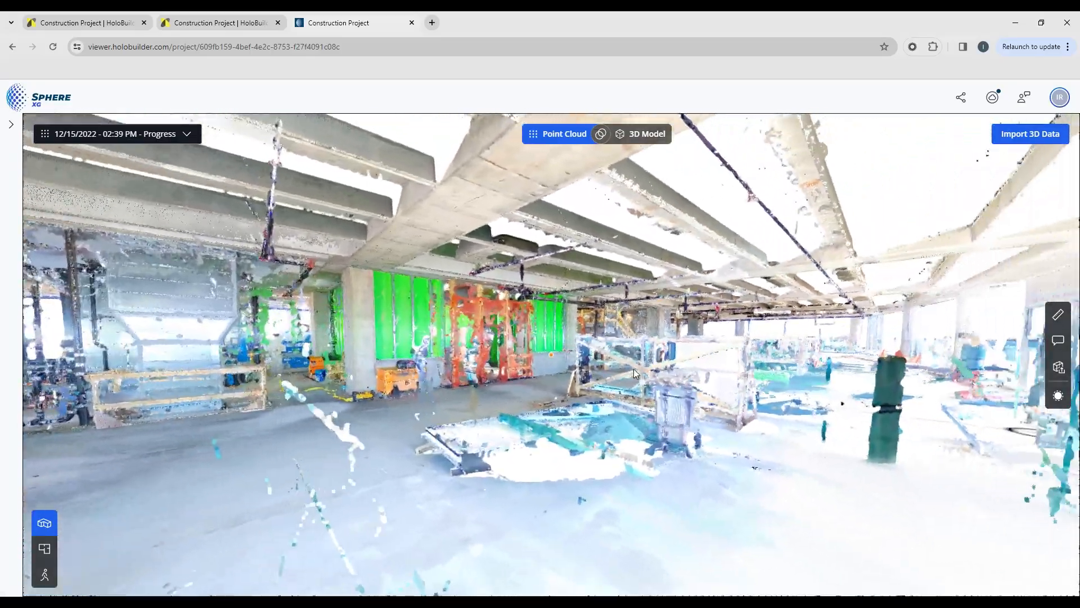
pyautogui.moveTo(634, 373); pyautogui.dragTo(559, 358)
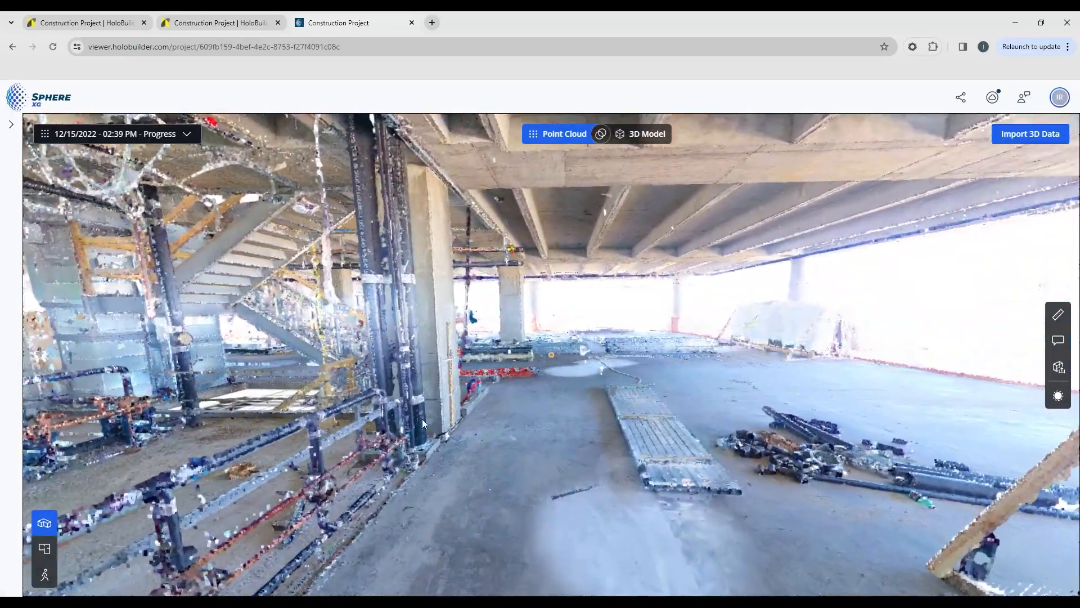
pyautogui.moveTo(620, 344); pyautogui.dragTo(424, 403)
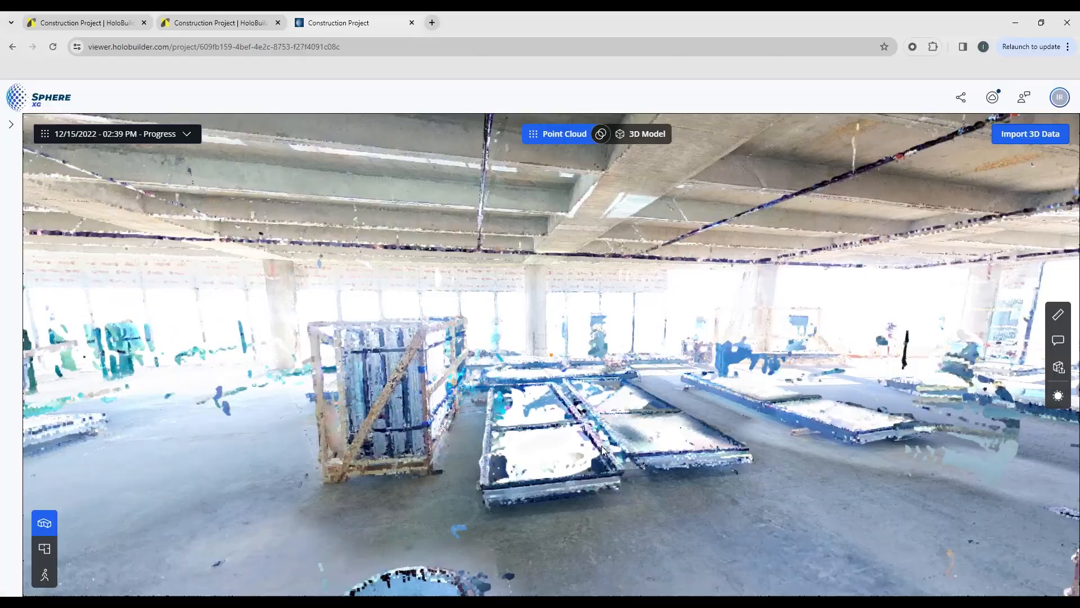
pyautogui.moveTo(601, 450); pyautogui.dragTo(578, 421)
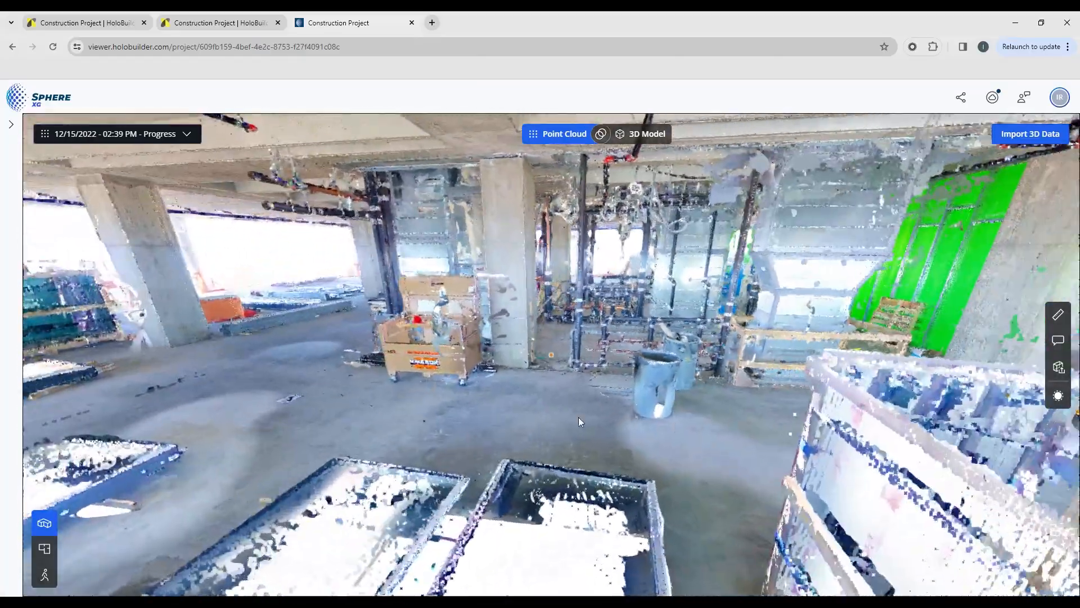
pyautogui.moveTo(579, 422); pyautogui.dragTo(443, 437)
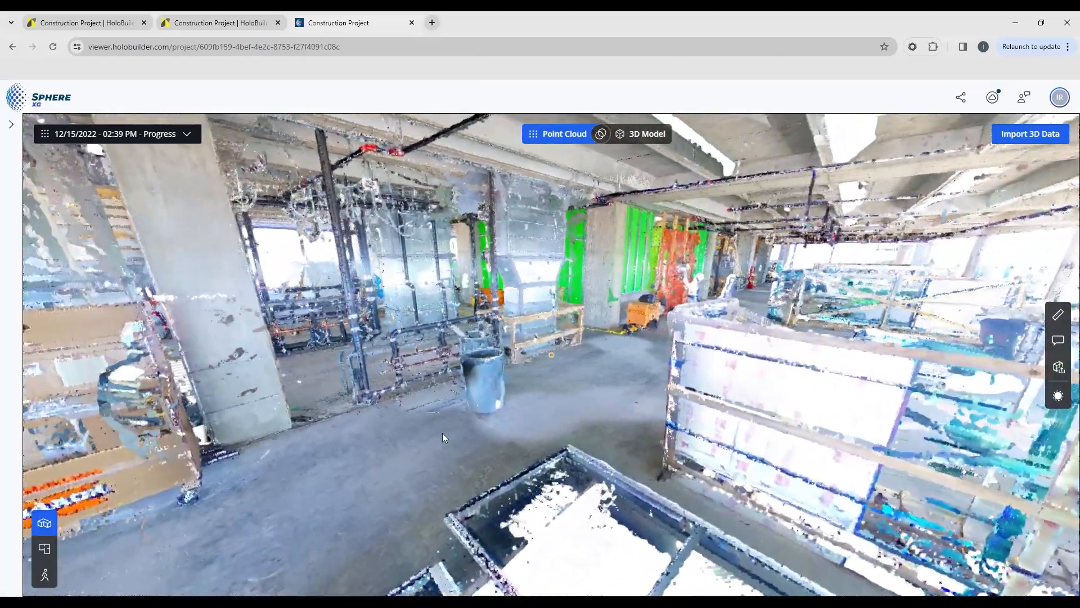
pyautogui.moveTo(444, 438); pyautogui.dragTo(482, 441)
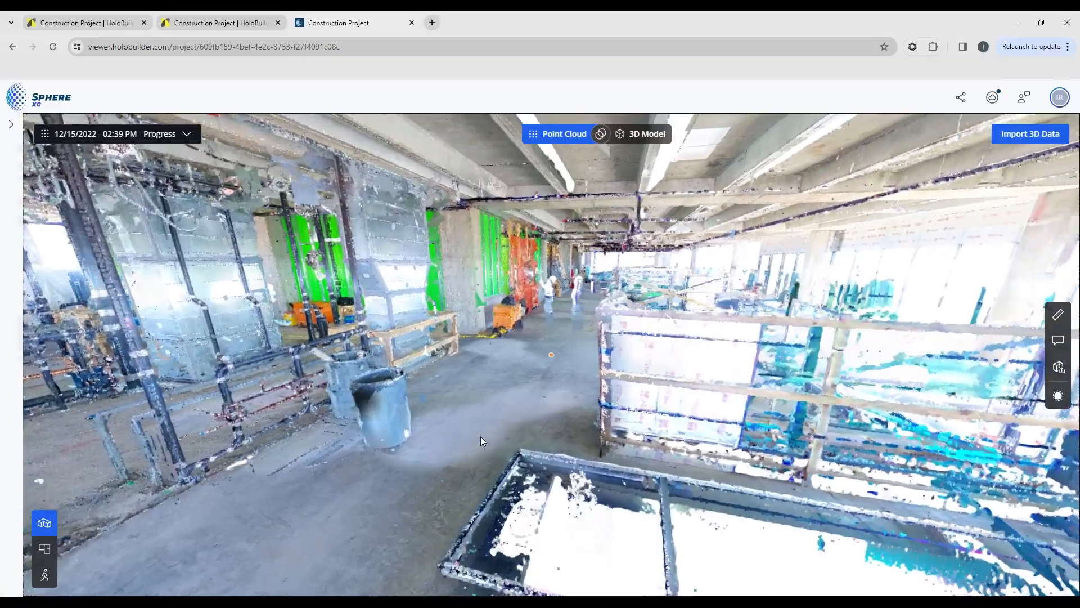